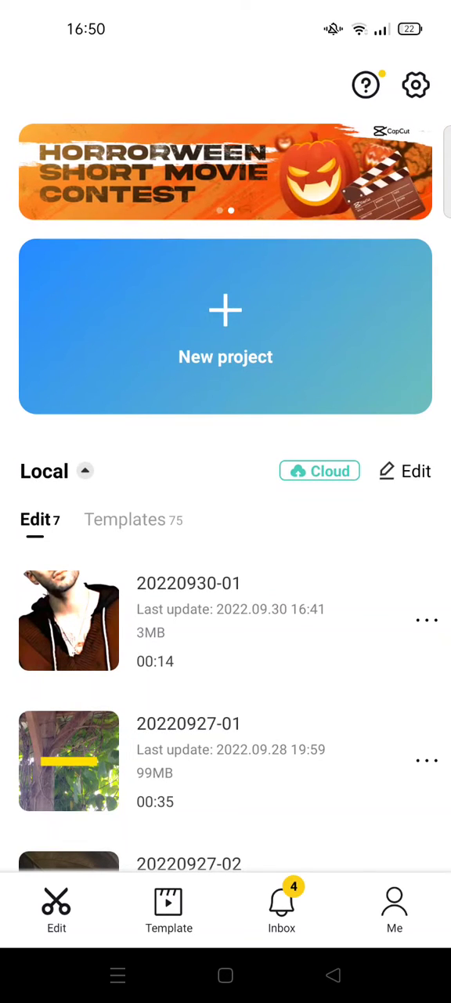
Switch from CapCut's home screen to the TikTok app's saved videos.
left_click(168, 905)
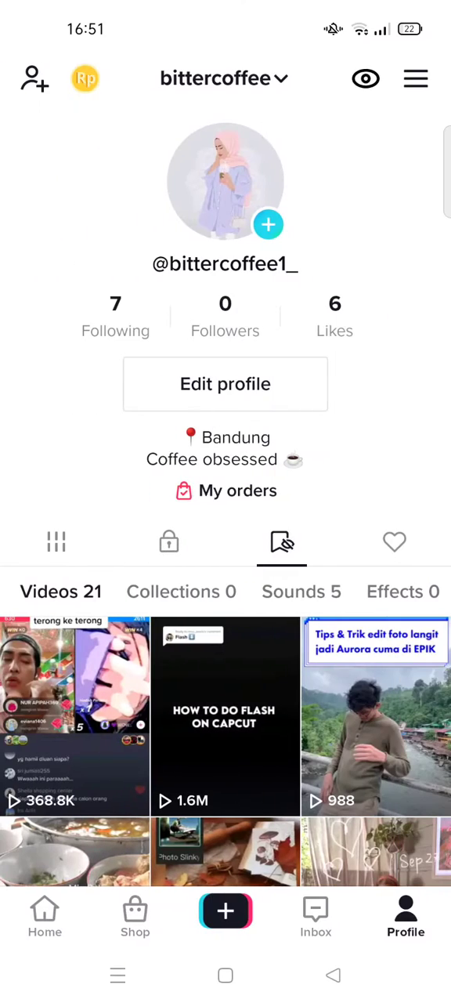
Search TikTok for 'capcut template'.
left_click(45, 917)
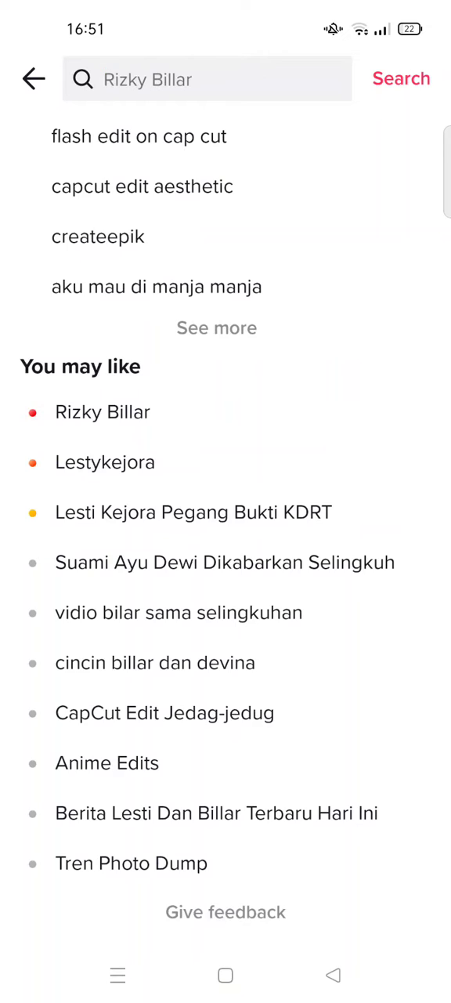
left_click(208, 78)
type("capcut template")
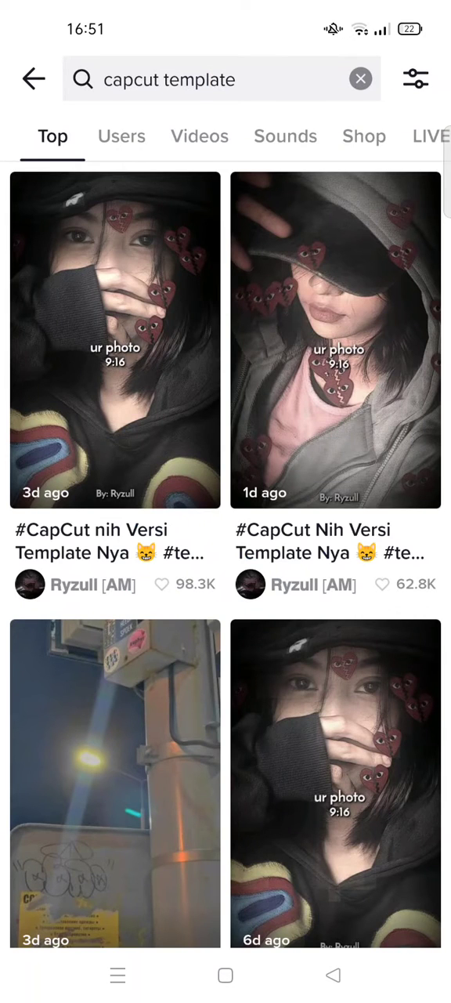
Scroll the results and open the top-liked THANK YOU SEPTEMBER template video.
scroll("down", 3)
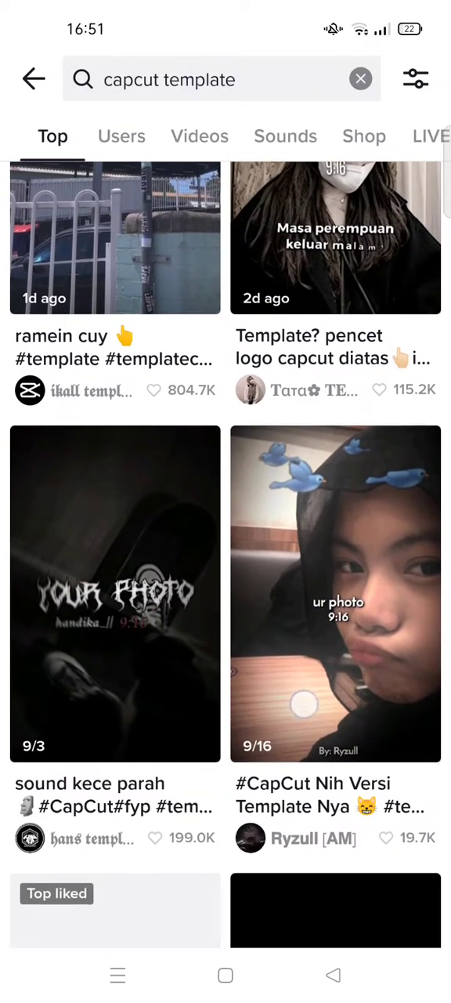
scroll("down", 3)
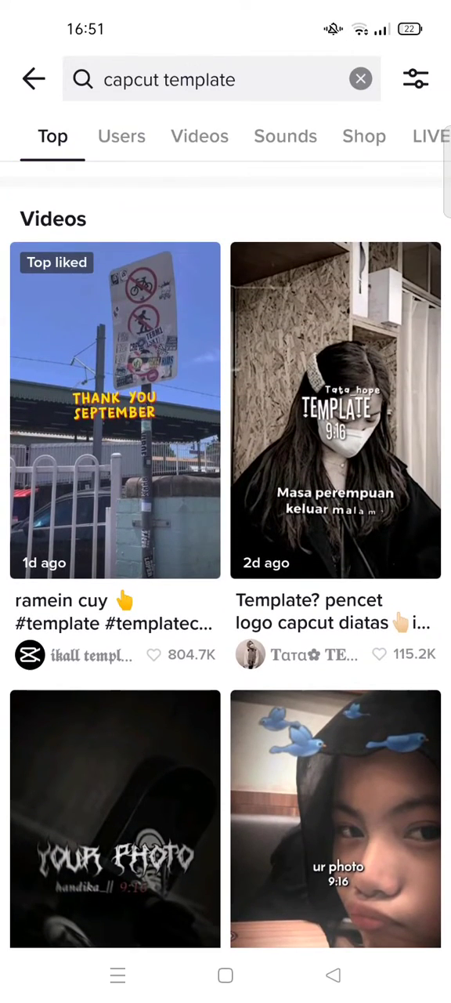
left_click(114, 410)
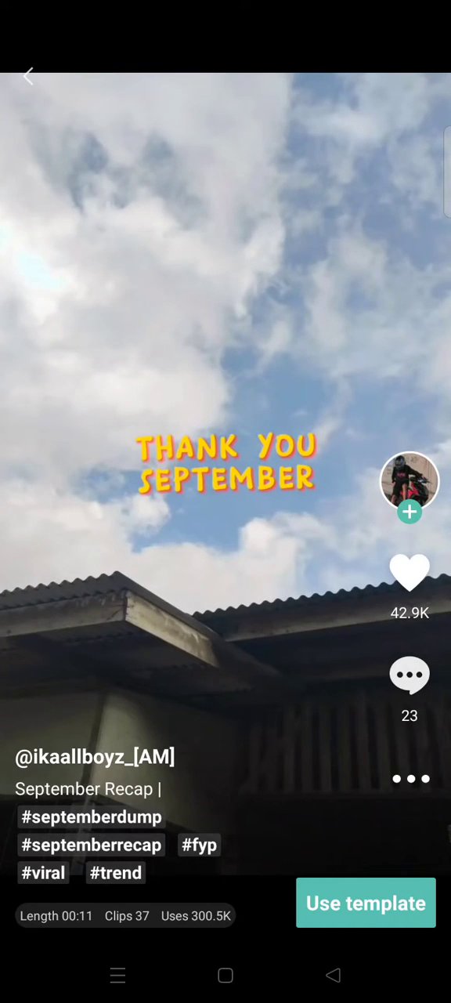
Close the template preview and focus TikTok's search field for a new query.
left_click(365, 903)
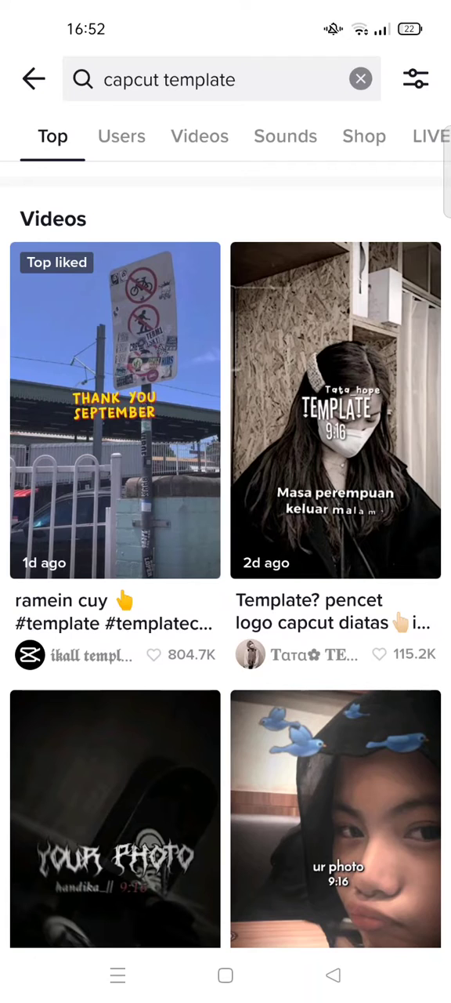
left_click(222, 79)
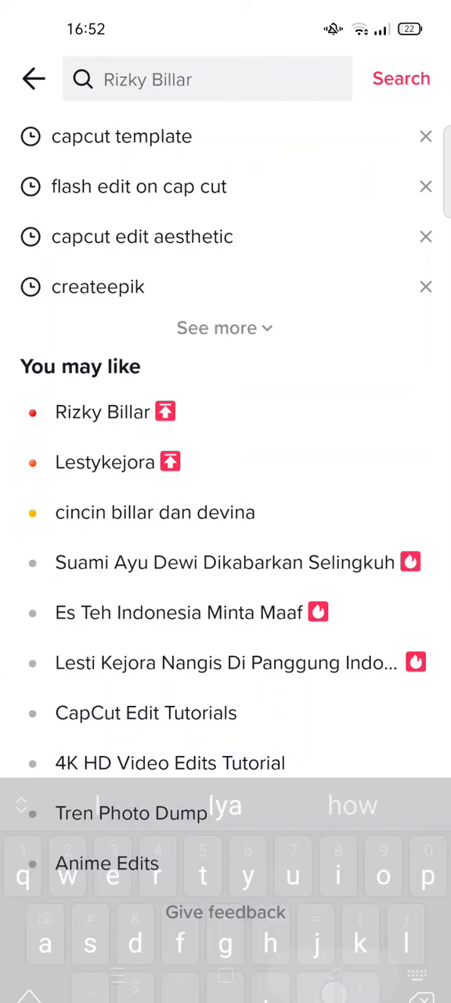